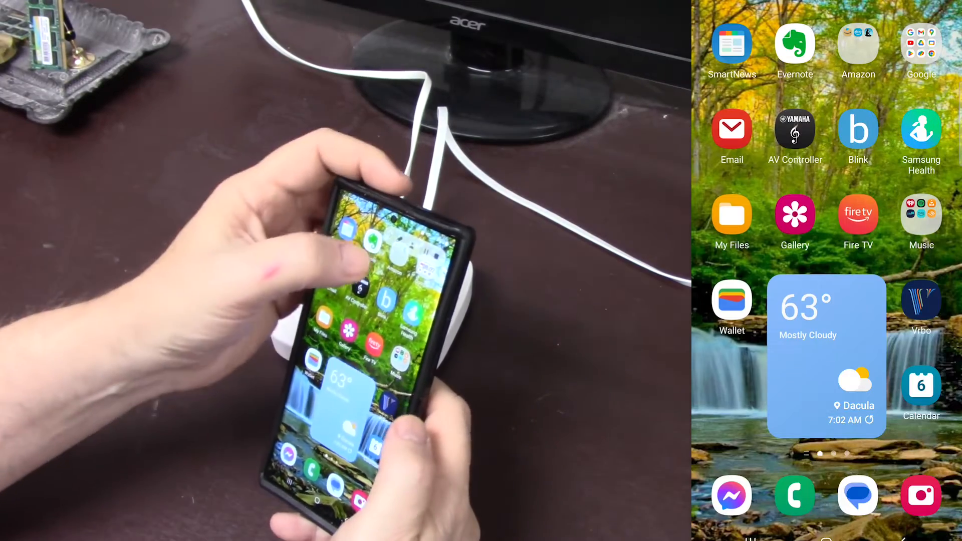
Launch the Amazon Alexa app on the phone and go to its More page
{"action": "left_click", "coordinate": [857, 45]}
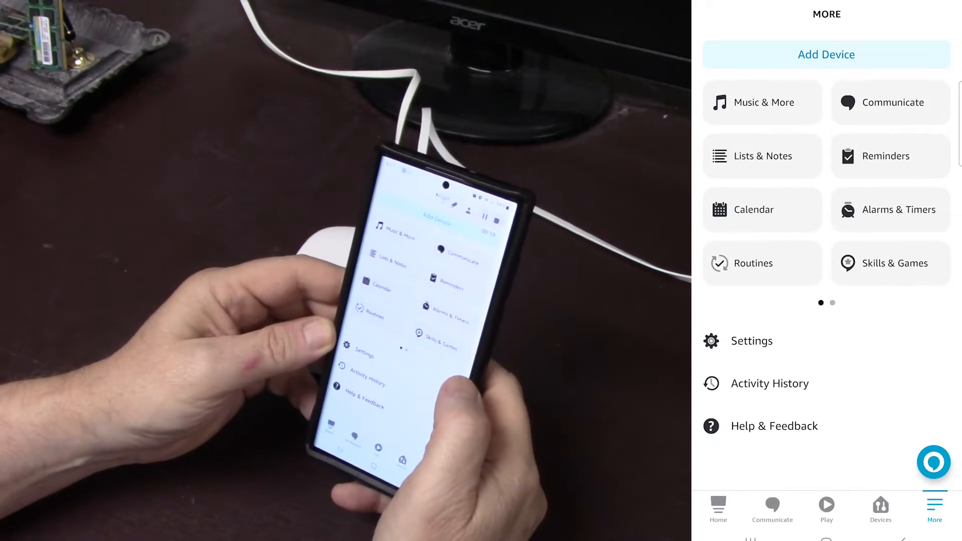
Search Skills & Games for 'yol' and open the YoLink skill page
{"action": "left_click", "coordinate": [894, 264]}
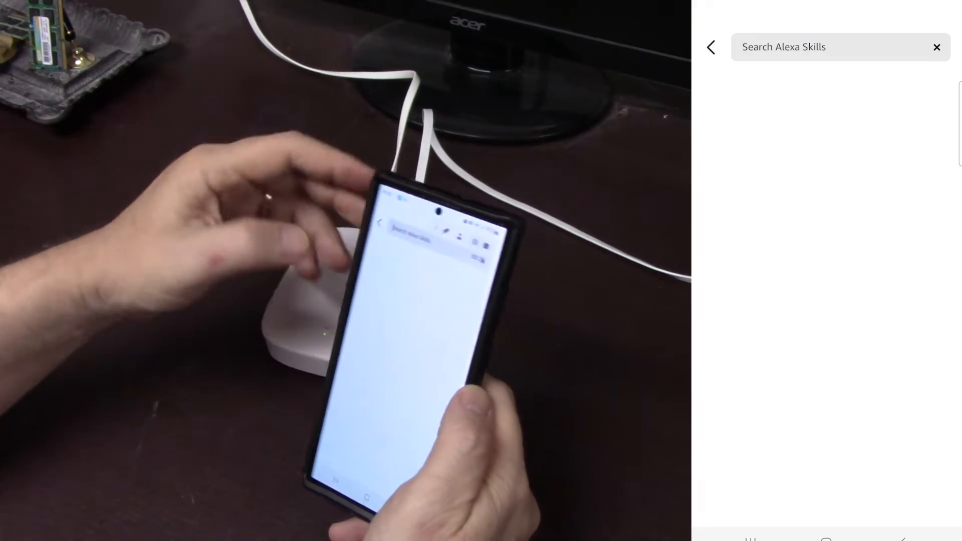
{"action": "left_click", "coordinate": [829, 47]}
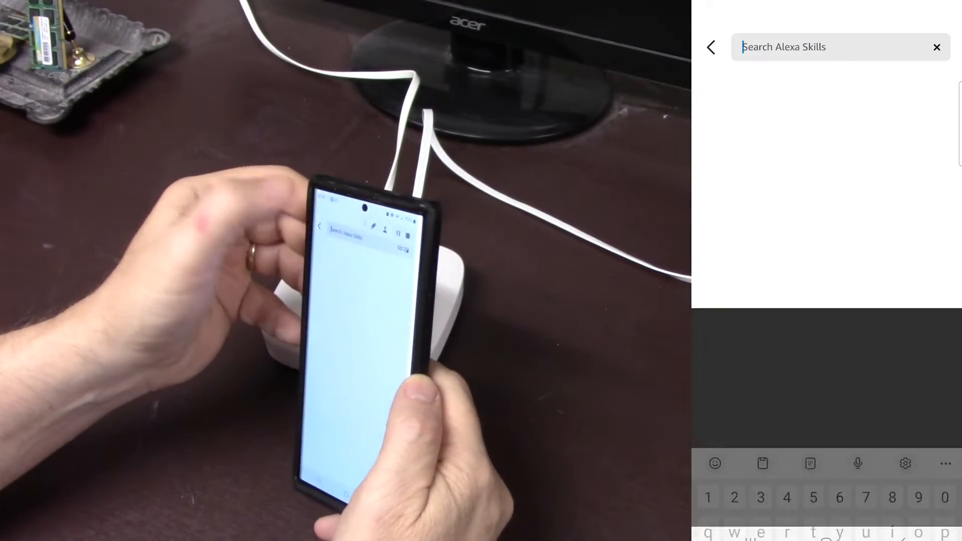
{"action": "type", "text": "yol"}
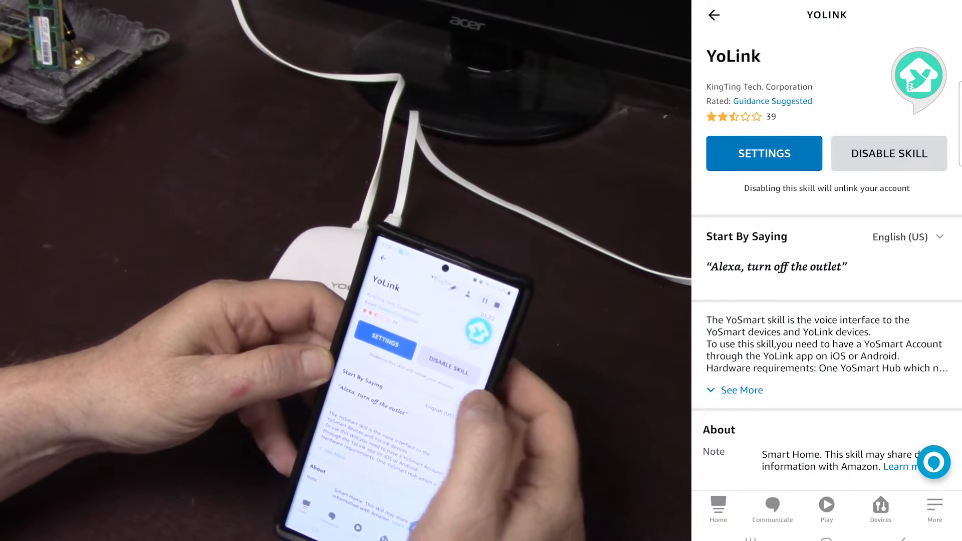
Link the YoLink account, allow Alexa access, and run device discovery
{"action": "left_click", "coordinate": [888, 153]}
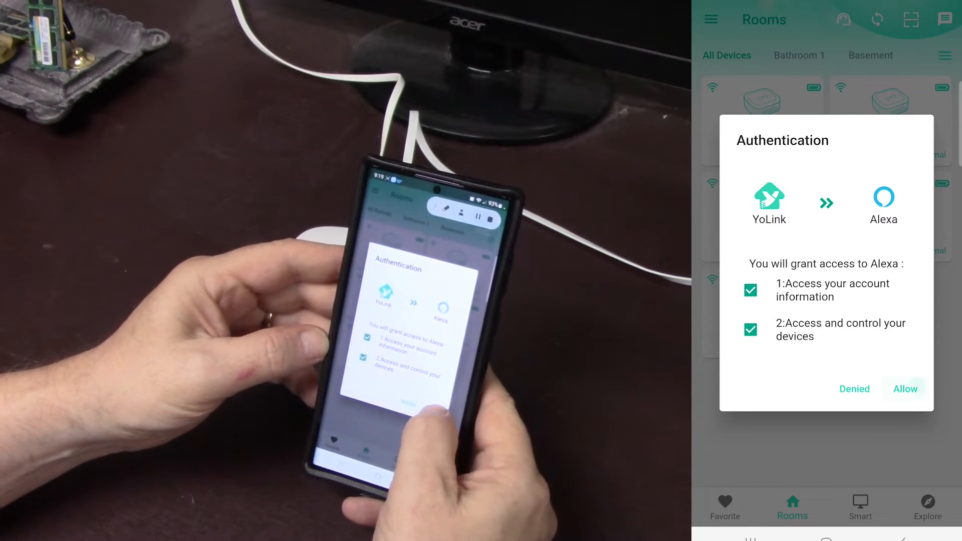
{"action": "left_click", "coordinate": [905, 389]}
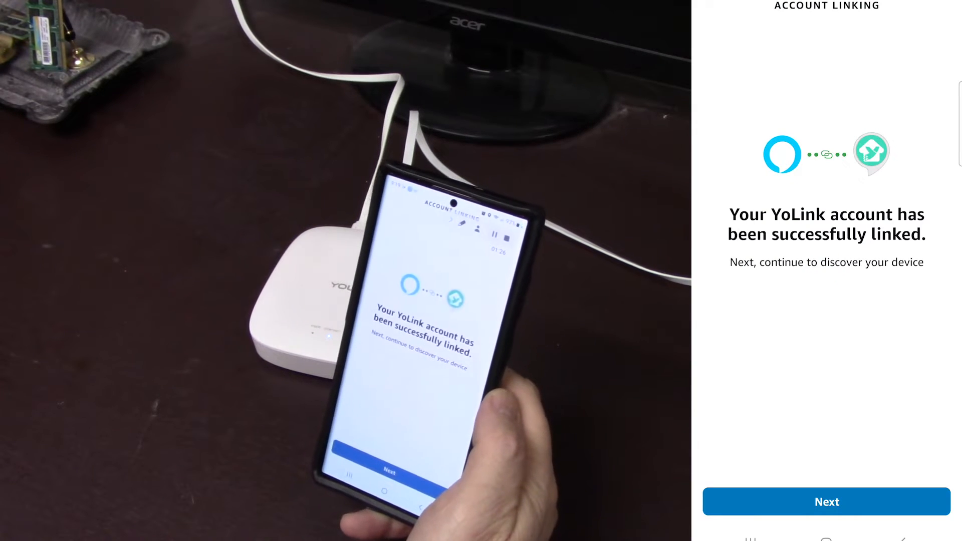
{"action": "left_click", "coordinate": [826, 501]}
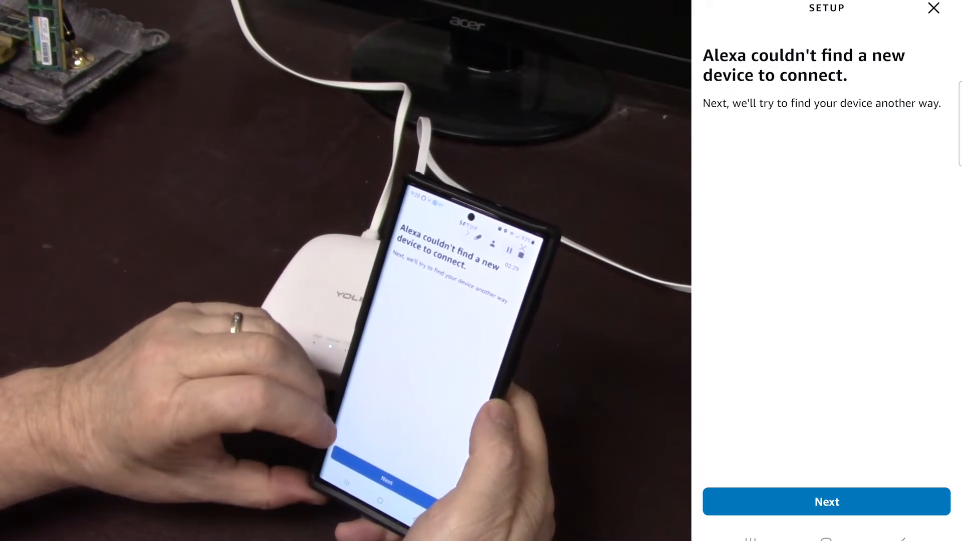
Finish device setup by confirming the sensors are already connected, returning to Devices
{"action": "left_click", "coordinate": [826, 501]}
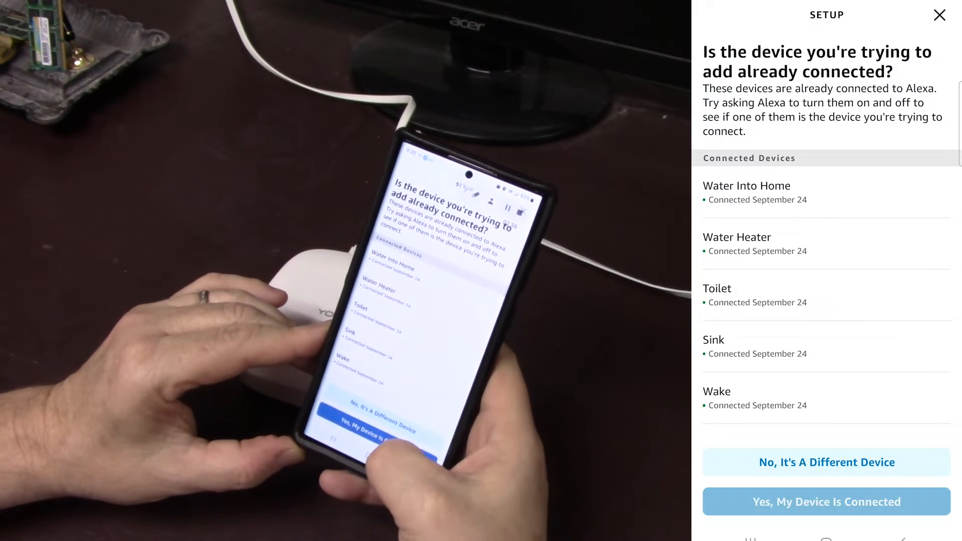
{"action": "left_click", "coordinate": [825, 501]}
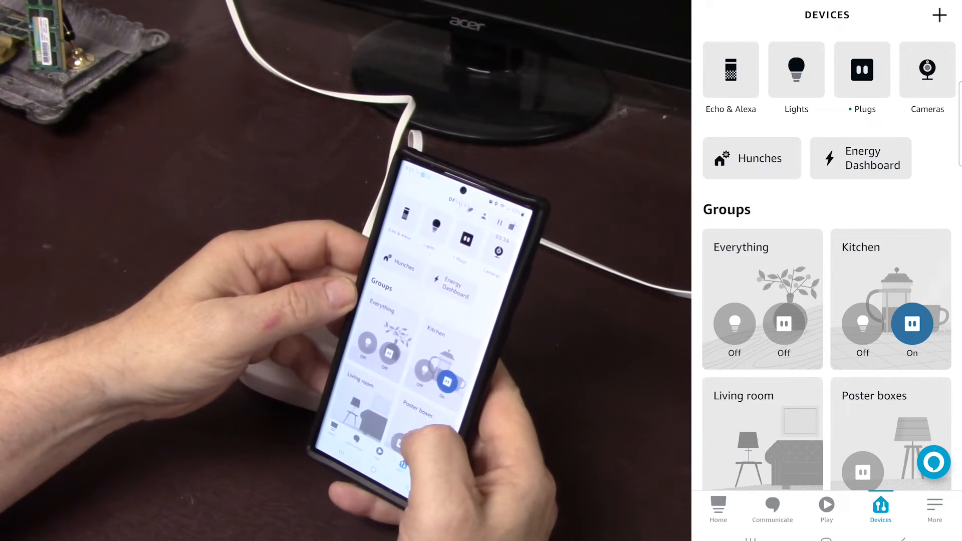
Start a new routine triggered by the Toilet contact sensor closing
{"action": "left_click", "coordinate": [934, 505]}
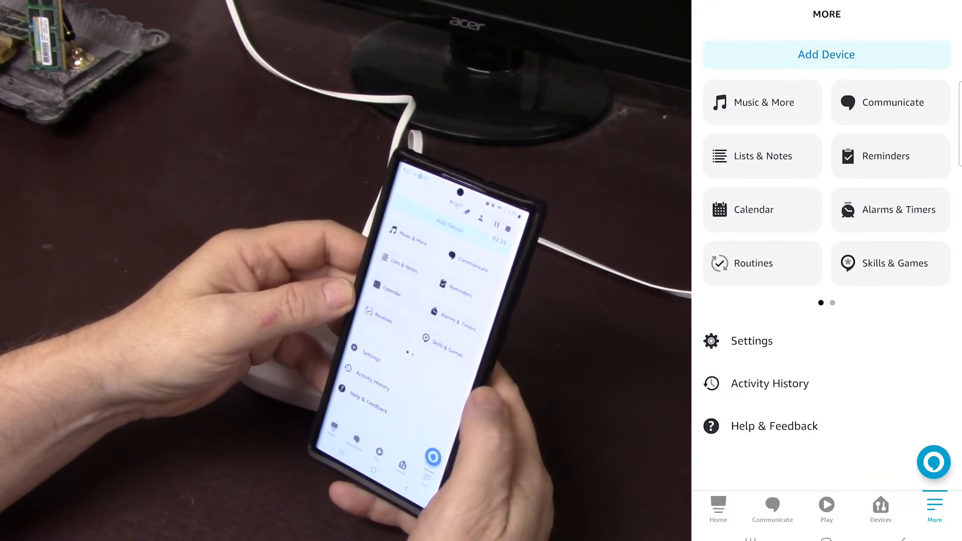
{"action": "left_click", "coordinate": [753, 263]}
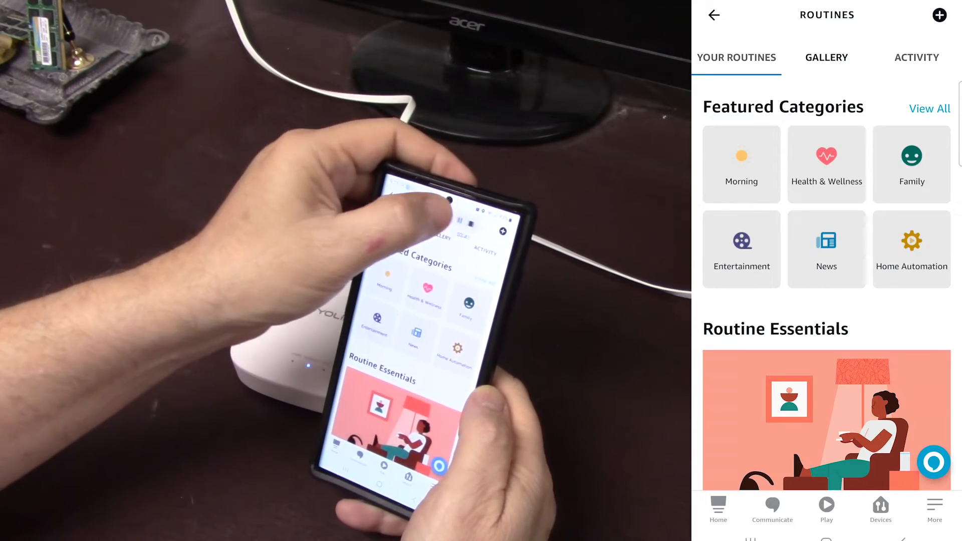
{"action": "left_click", "coordinate": [938, 14]}
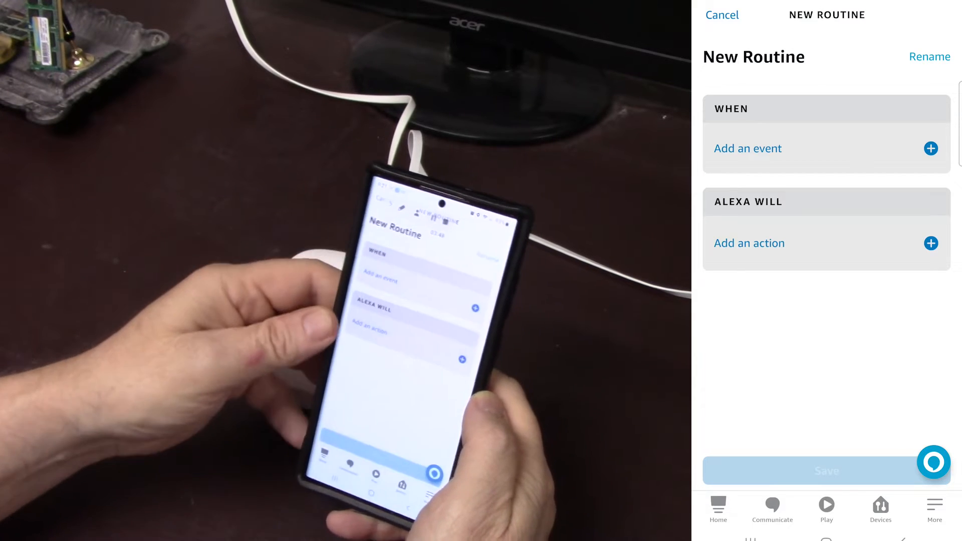
{"action": "left_click", "coordinate": [747, 147]}
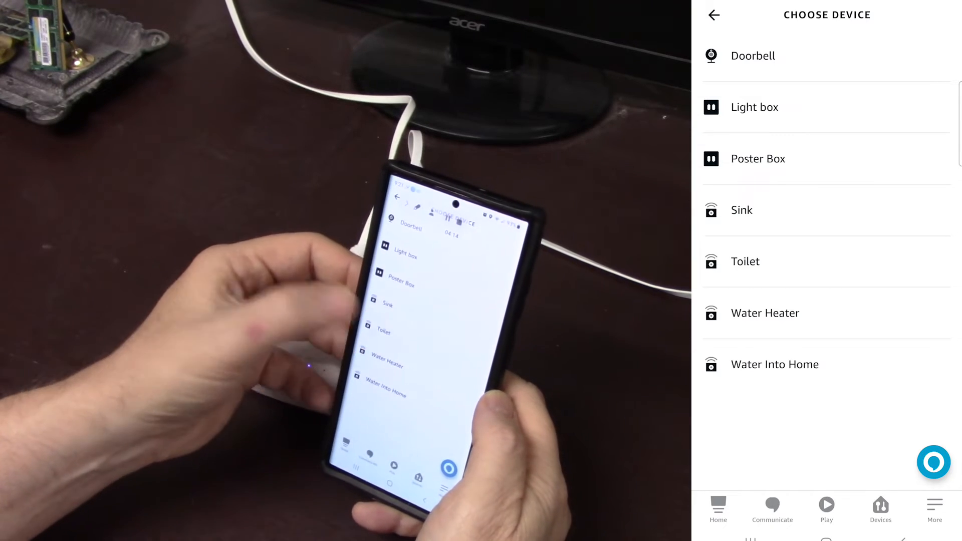
{"action": "left_click", "coordinate": [745, 262]}
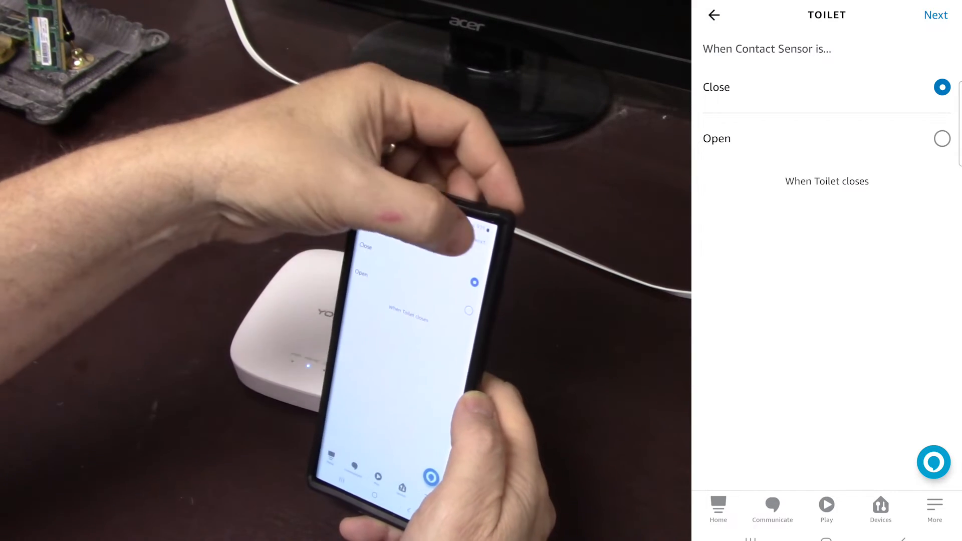
Confirm the Close trigger, add a Bells and buzzers Buzzer action, and save
{"action": "left_click", "coordinate": [936, 15]}
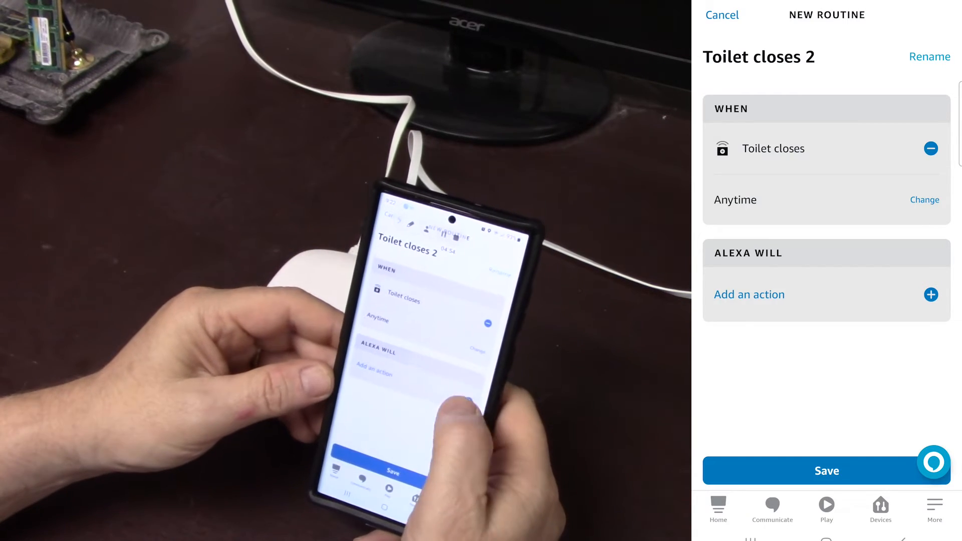
{"action": "left_click", "coordinate": [749, 294]}
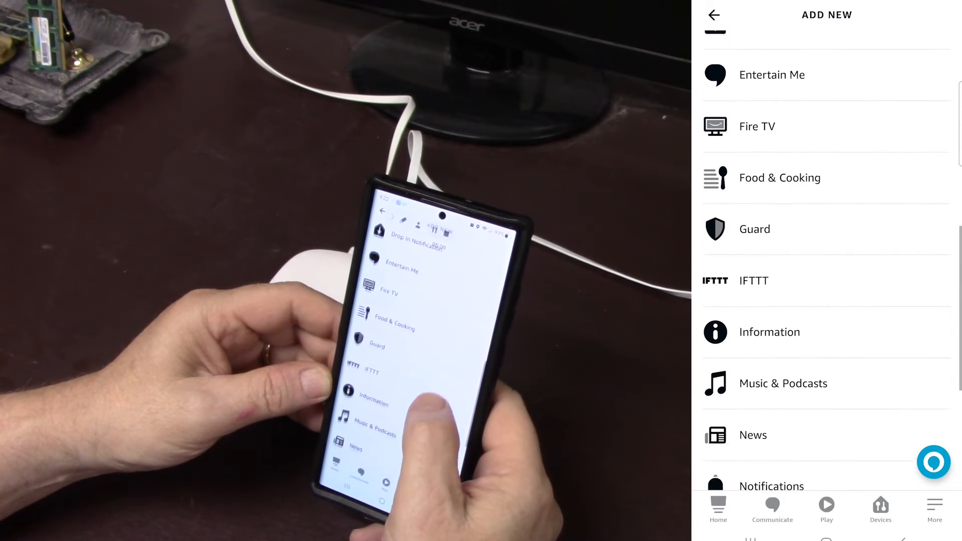
{"action": "scroll", "scroll_direction": "down", "scroll_amount": 3}
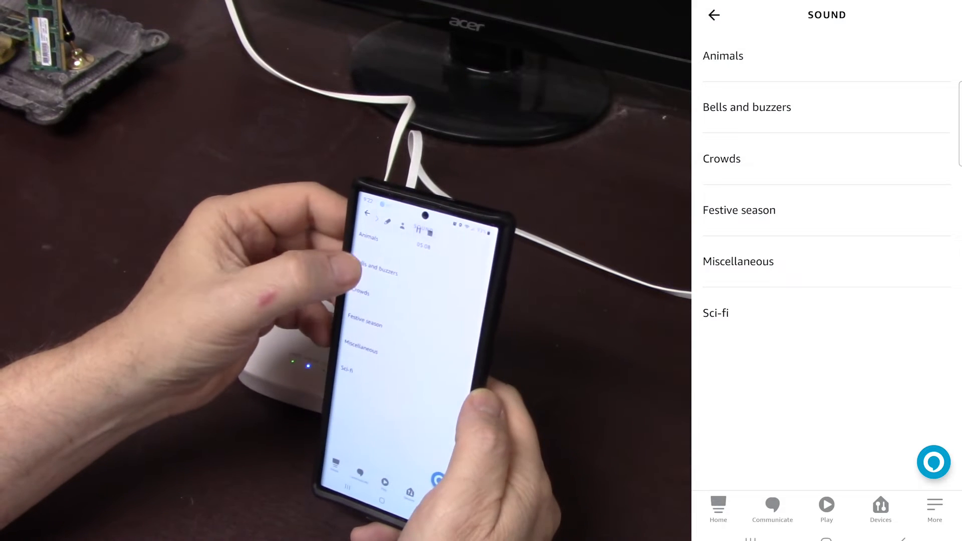
{"action": "left_click", "coordinate": [746, 107]}
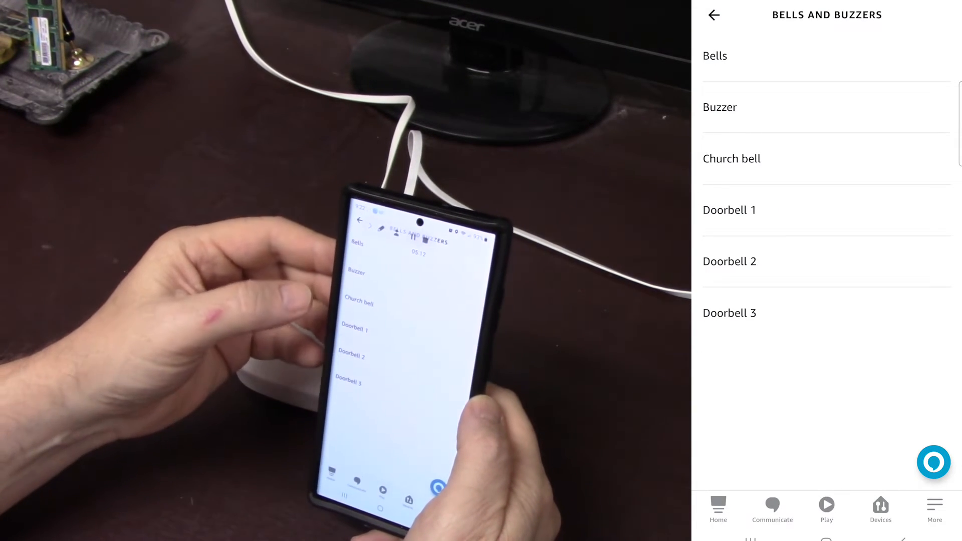
{"action": "left_click", "coordinate": [720, 106]}
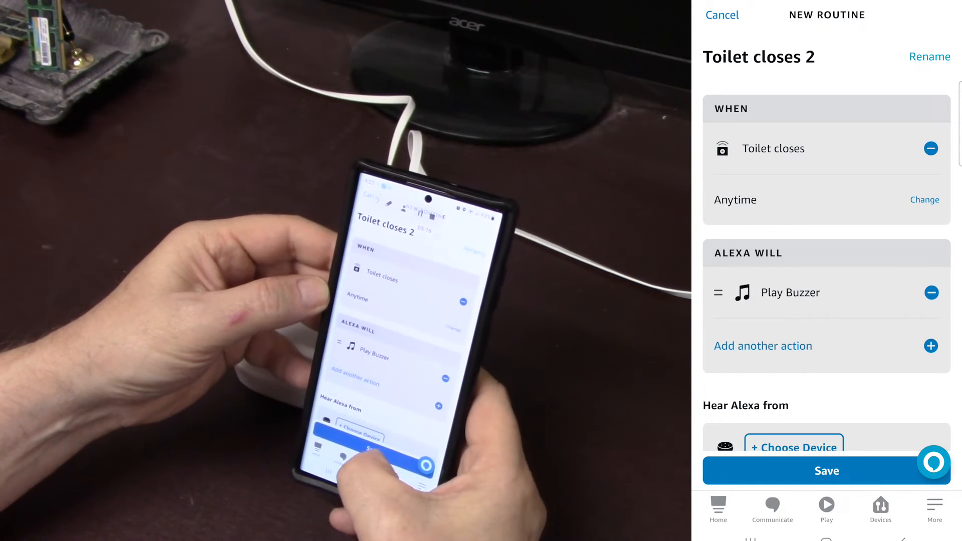
{"action": "left_click", "coordinate": [793, 448]}
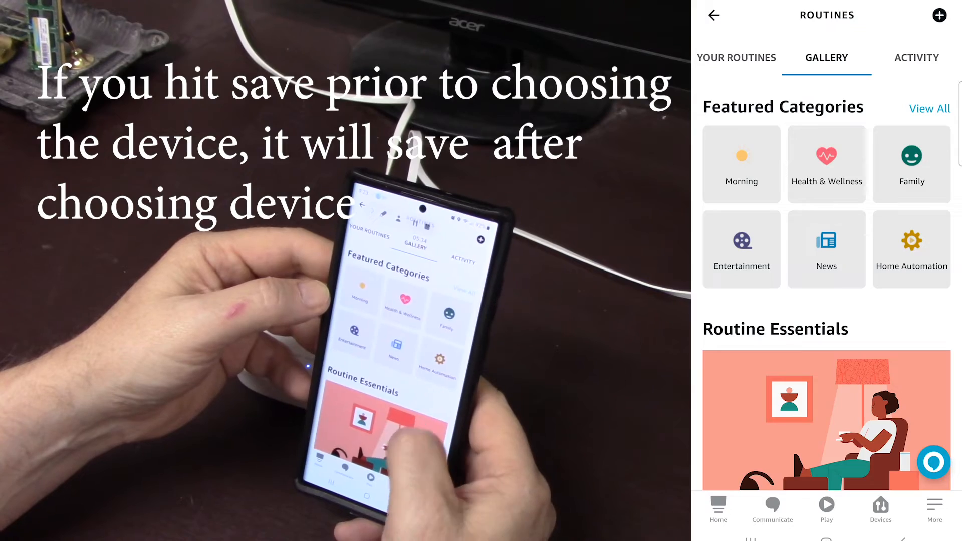
Reopen Routines and set the new routine's trigger to the Toilet sensor closing
{"action": "scroll", "scroll_direction": "down", "scroll_amount": 3}
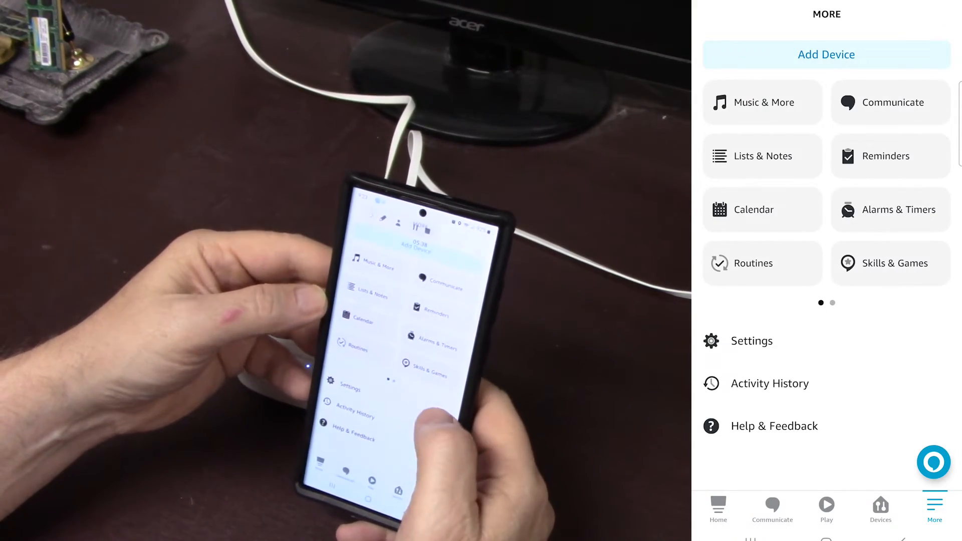
{"action": "left_click", "coordinate": [753, 263]}
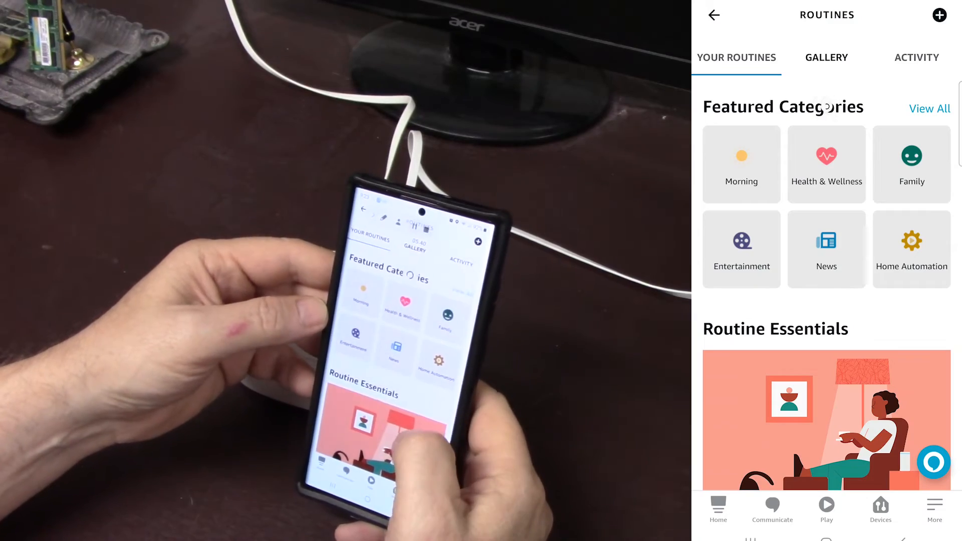
{"action": "scroll", "scroll_direction": "down", "scroll_amount": 3}
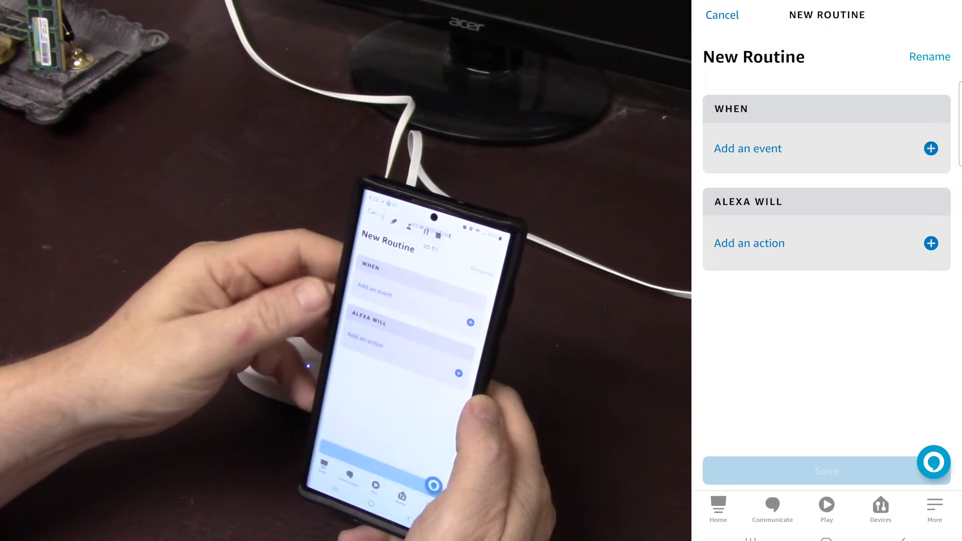
{"action": "left_click", "coordinate": [748, 148]}
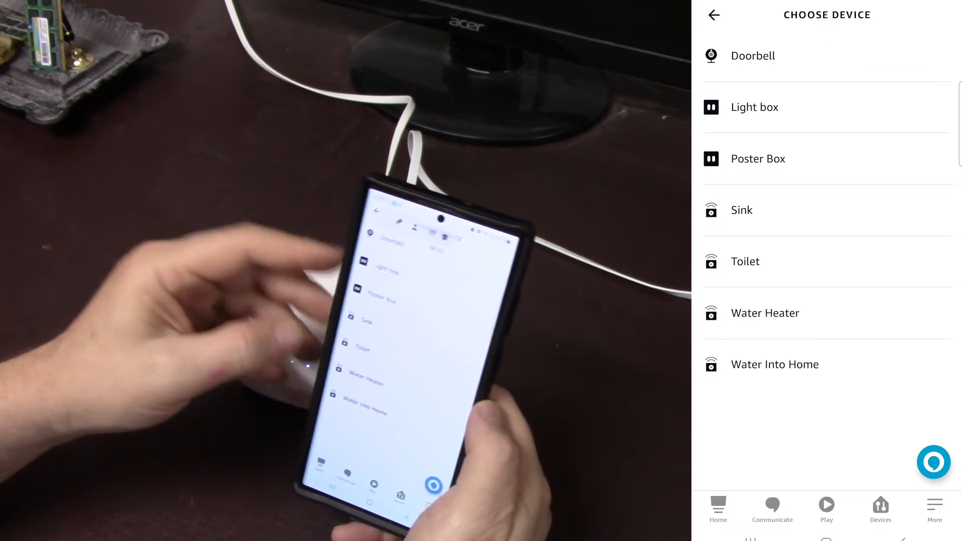
{"action": "left_click", "coordinate": [745, 261]}
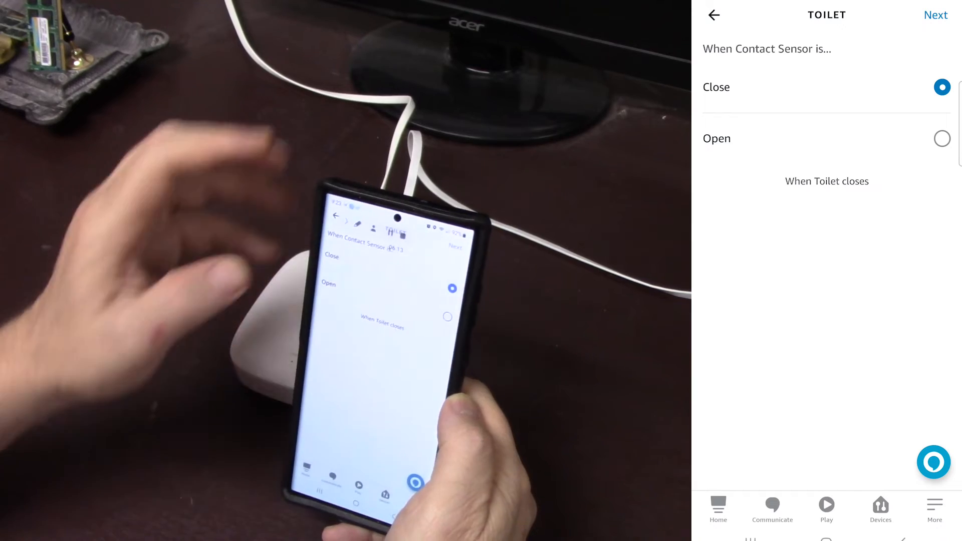
{"action": "left_click", "coordinate": [935, 15]}
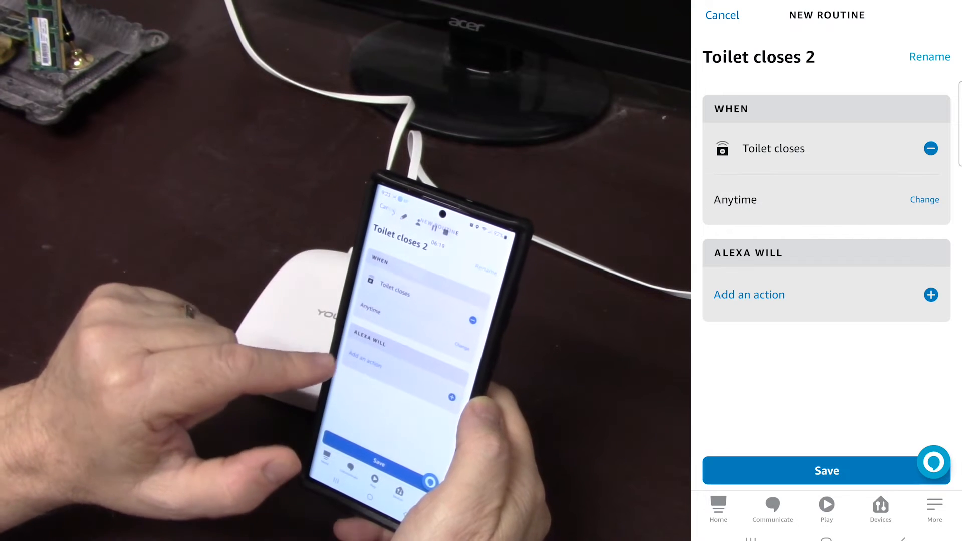
Add the Buzzer sound from Sounds > Bells and buzzers as a routine action
{"action": "left_click", "coordinate": [749, 294]}
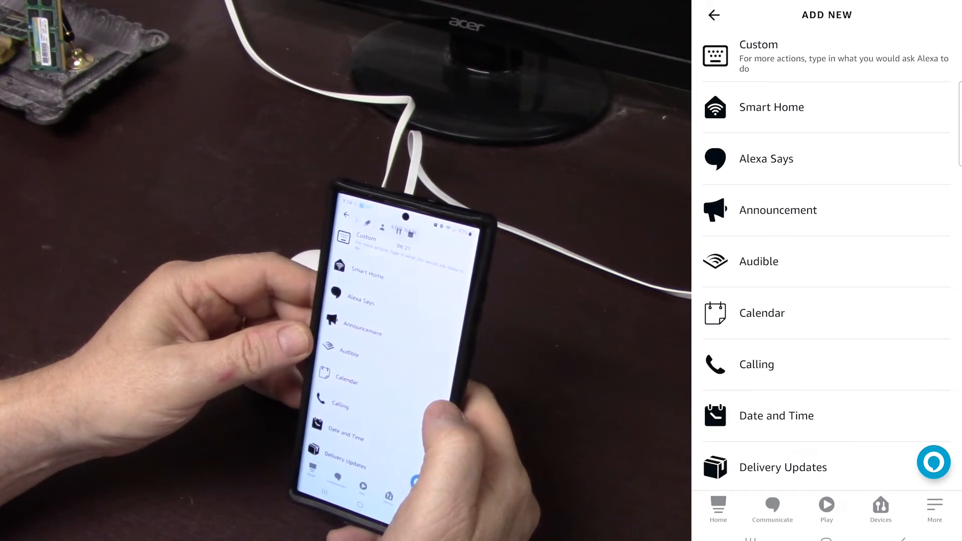
{"action": "scroll", "scroll_direction": "down", "scroll_amount": 3}
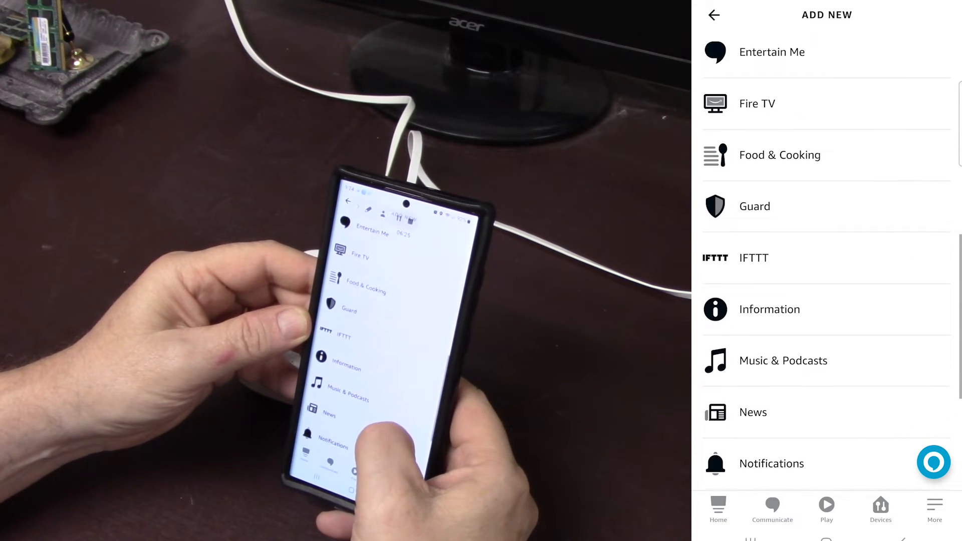
{"action": "scroll", "scroll_direction": "down", "scroll_amount": 3}
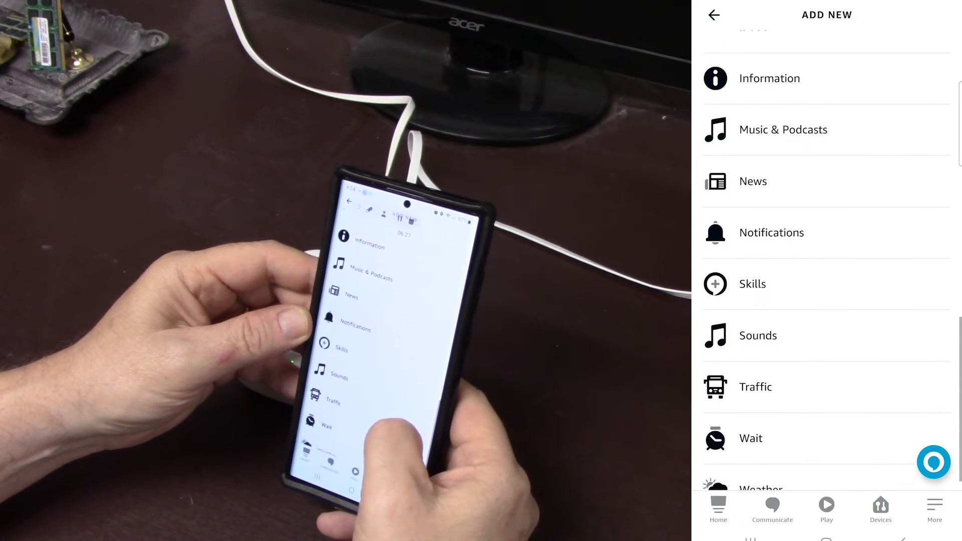
{"action": "left_click", "coordinate": [757, 335]}
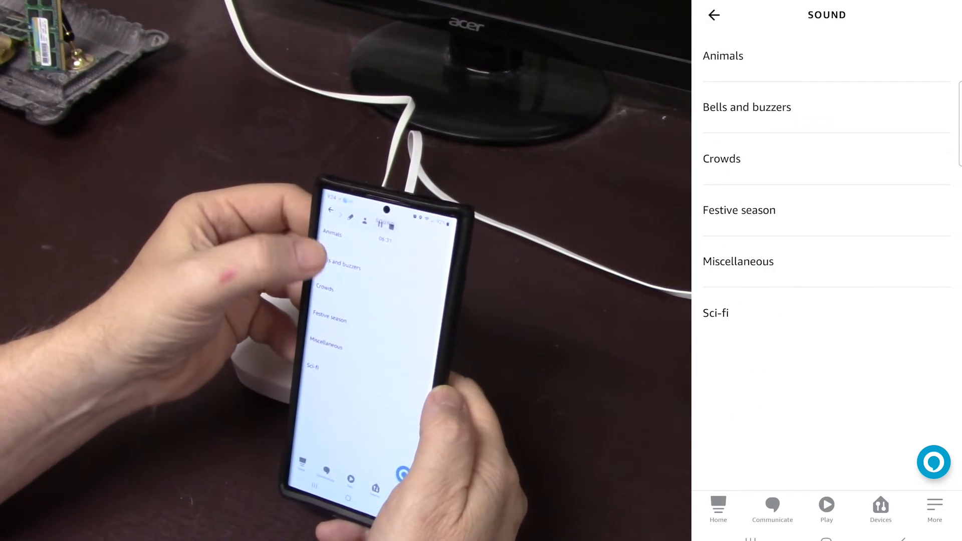
{"action": "left_click", "coordinate": [746, 107]}
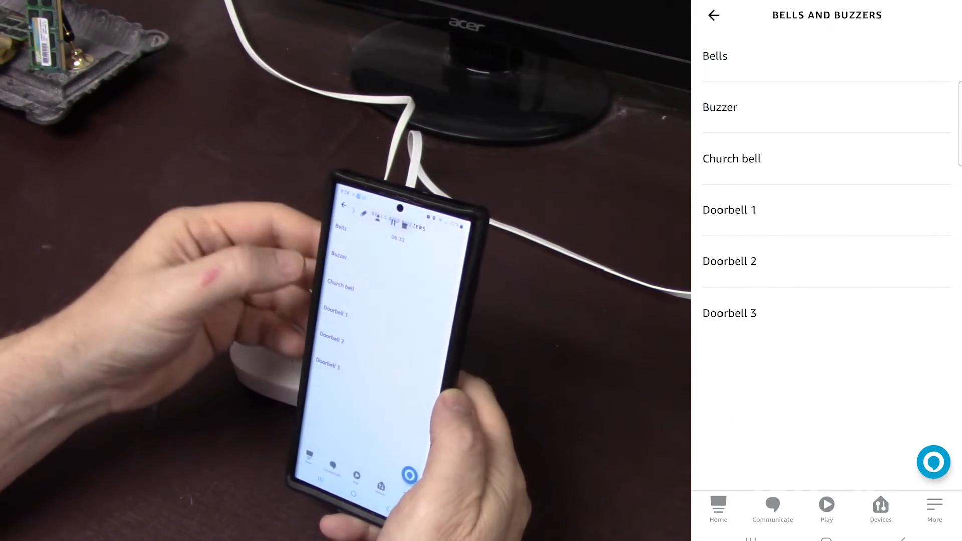
{"action": "left_click", "coordinate": [719, 107]}
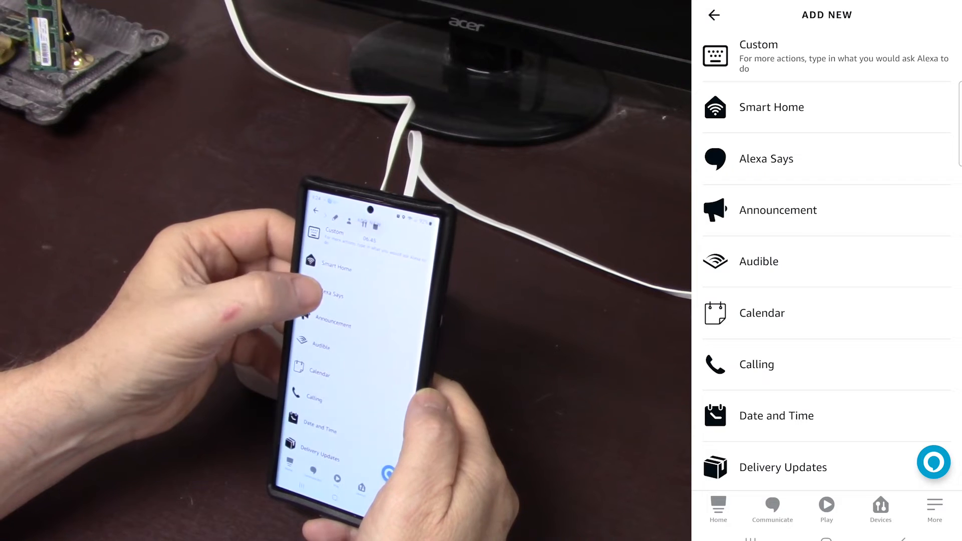
Add a customised Alexa Says action: 'Your main bathroom has a water leak.'
{"action": "left_click", "coordinate": [766, 159]}
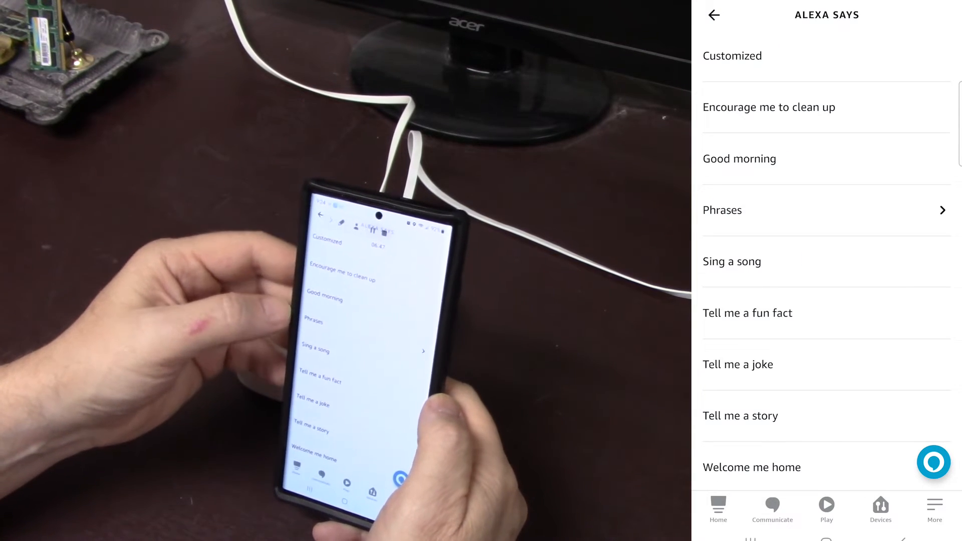
{"action": "left_click", "coordinate": [732, 55]}
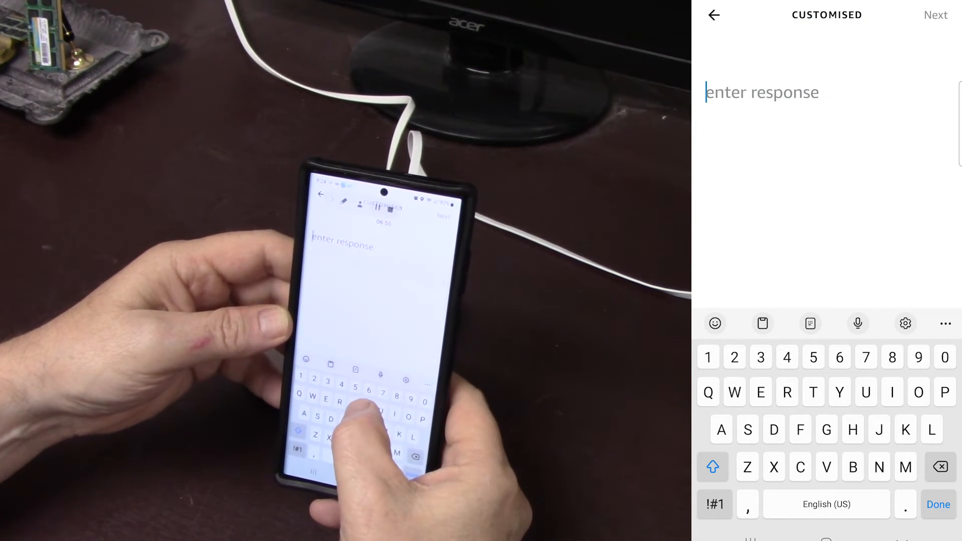
{"action": "type", "text": "Your"}
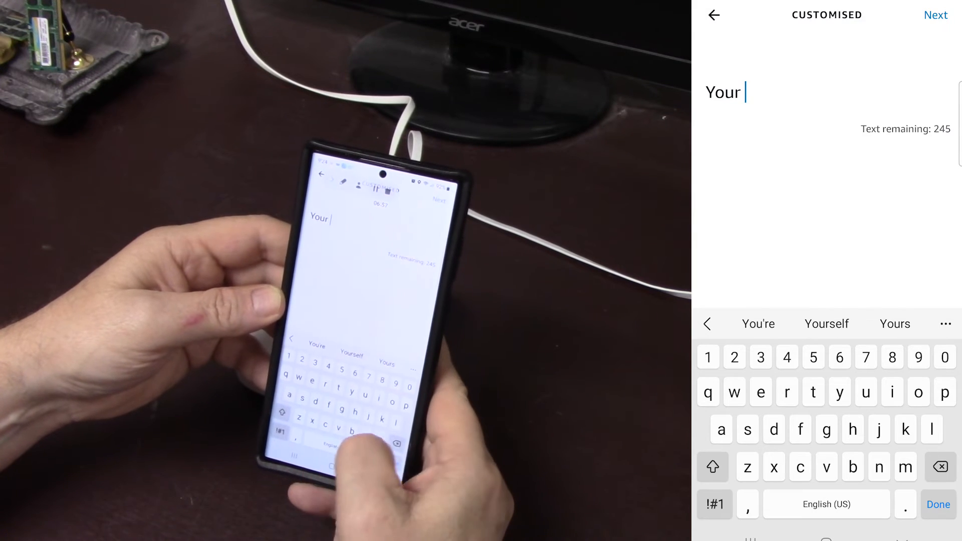
{"action": "type", "text": "msin"}
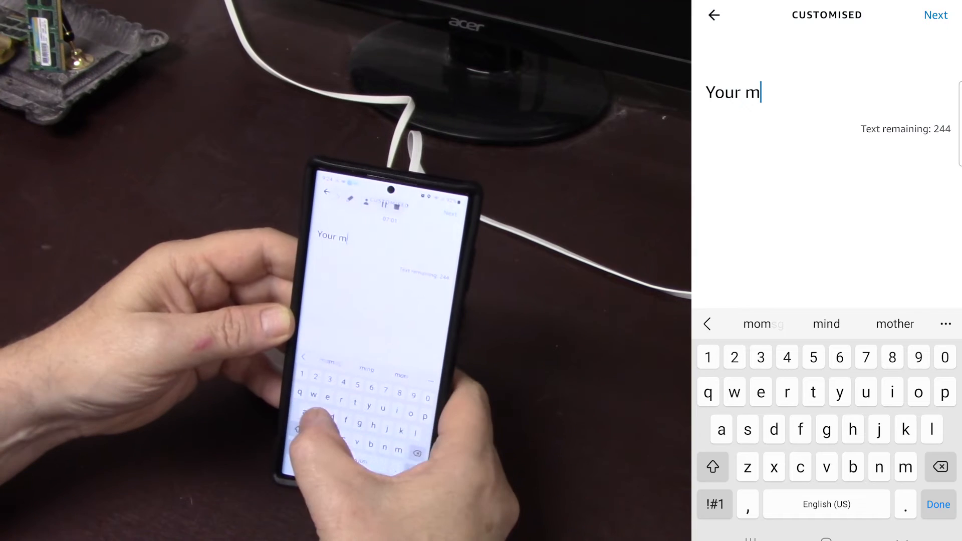
{"action": "type", "text": "ain"}
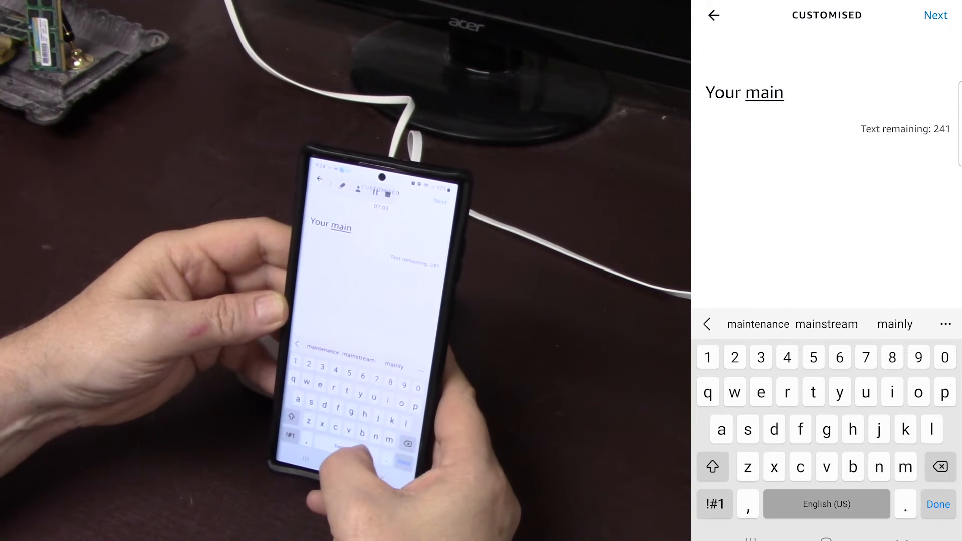
{"action": "type", "text": "bathh"}
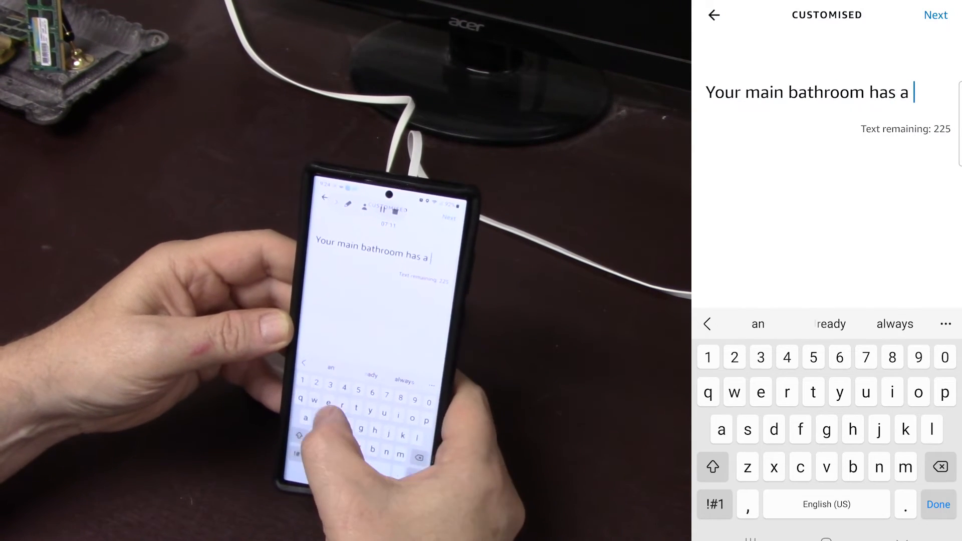
{"action": "type", "text": "water"}
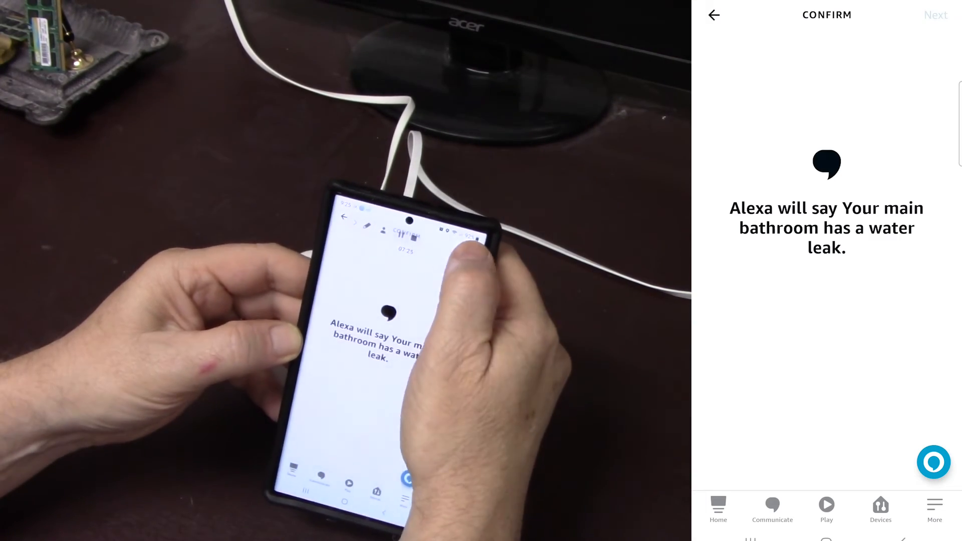
Confirm the leak message, choose Keith's Fire TV Cube as the device, and save the routine
{"action": "left_click", "coordinate": [936, 14]}
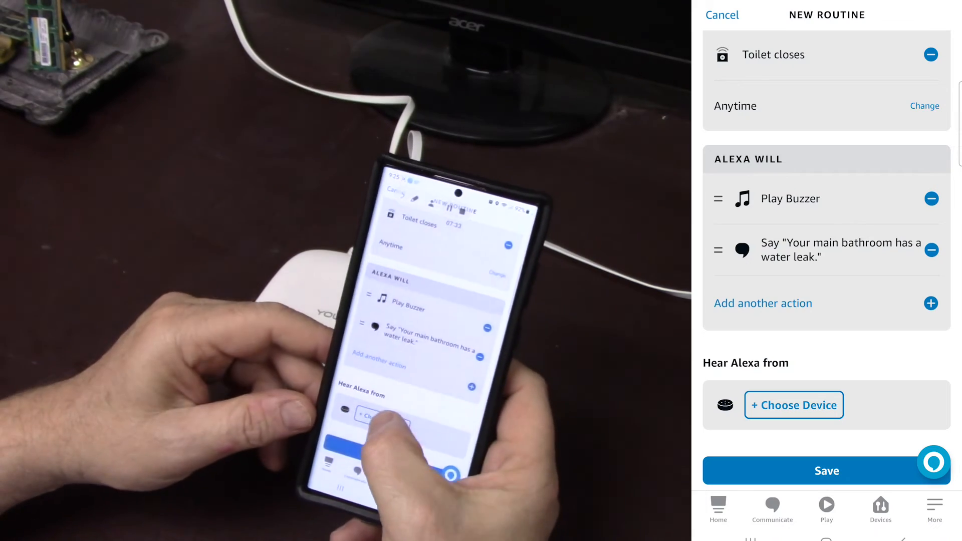
{"action": "left_click", "coordinate": [793, 405]}
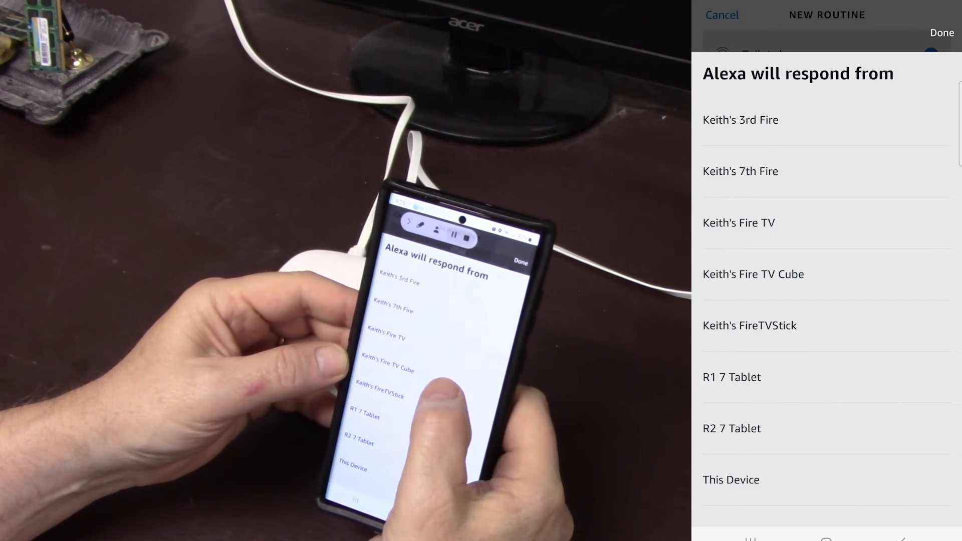
{"action": "left_click", "coordinate": [752, 274]}
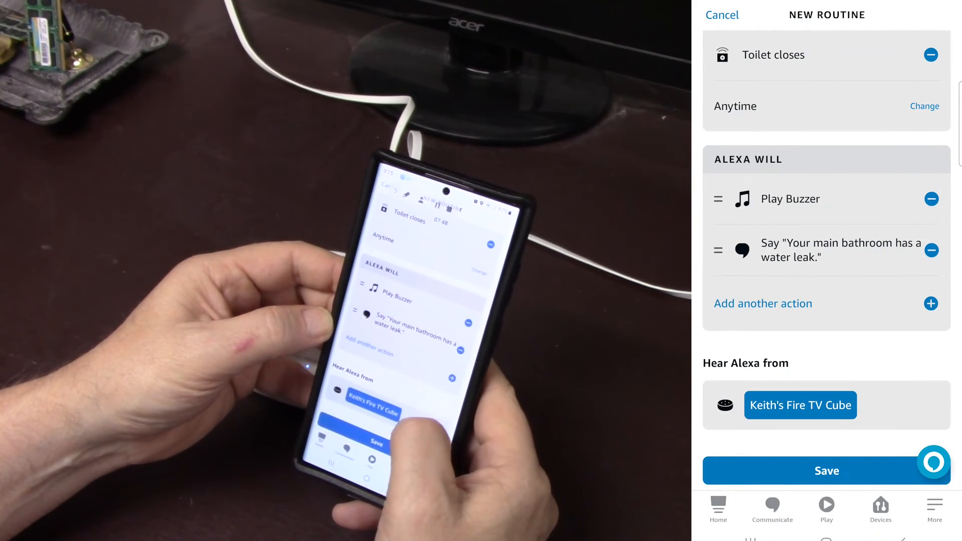
{"action": "left_click", "coordinate": [800, 405]}
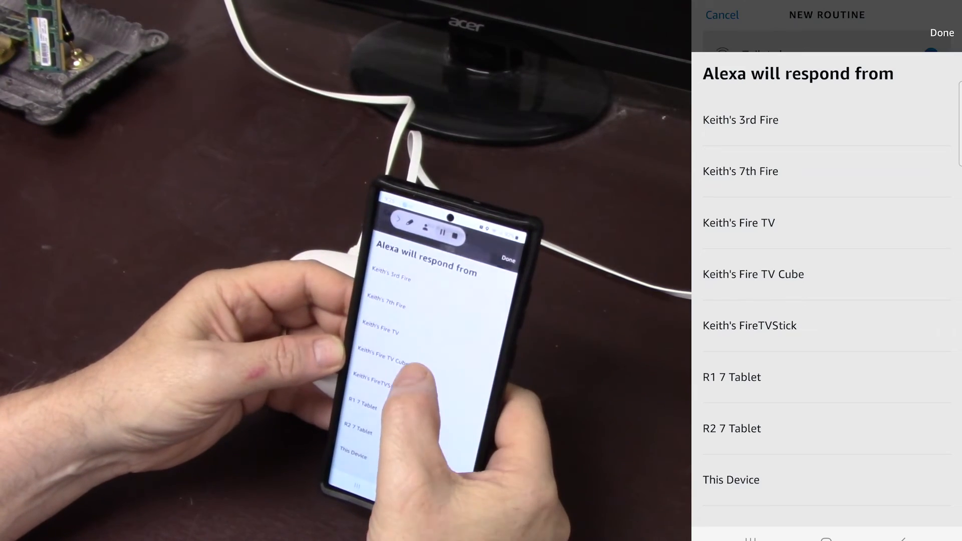
{"action": "left_click", "coordinate": [753, 274]}
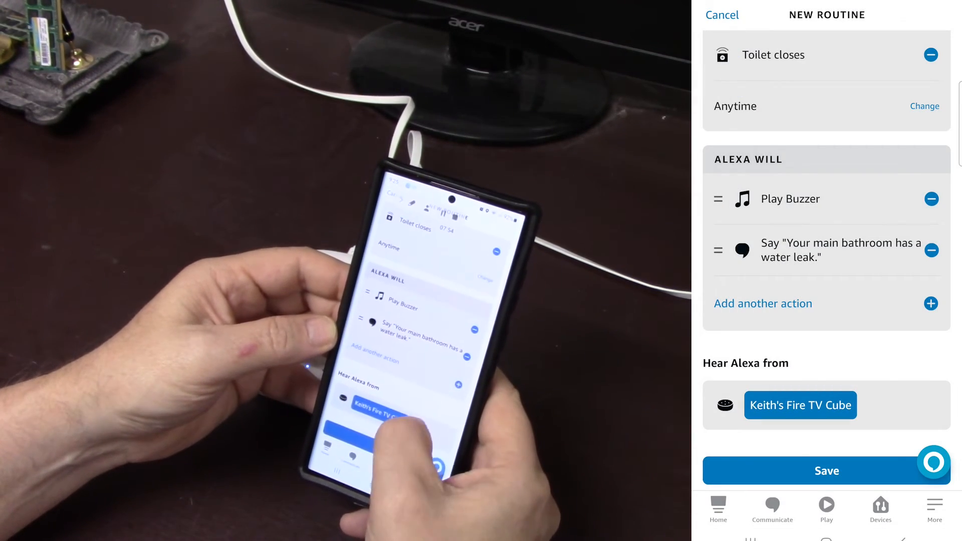
{"action": "left_click", "coordinate": [800, 404]}
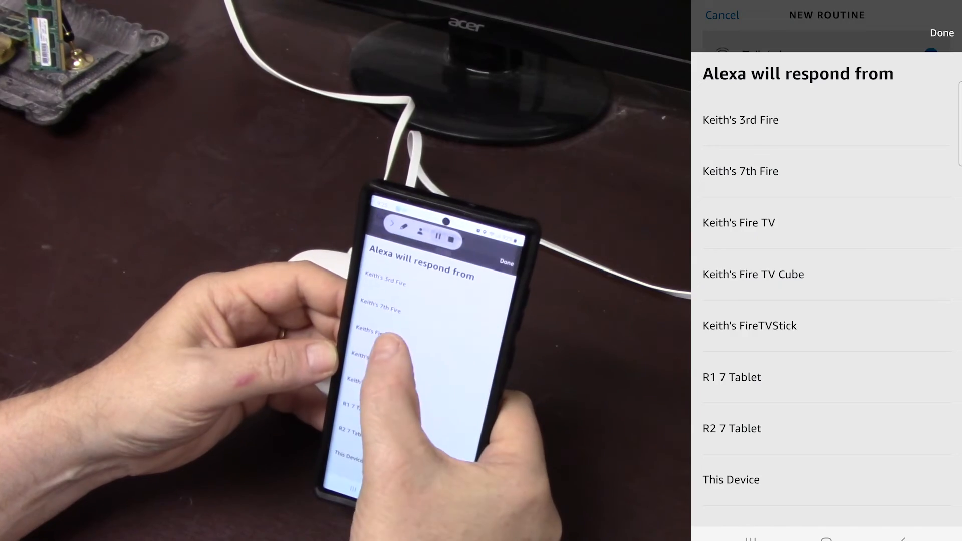
{"action": "left_click", "coordinate": [738, 223]}
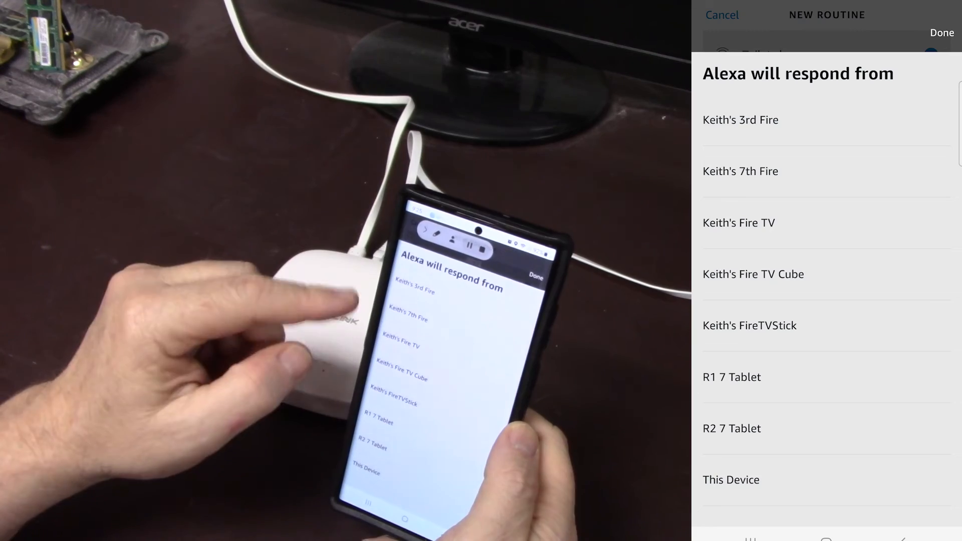
{"action": "left_click", "coordinate": [753, 273]}
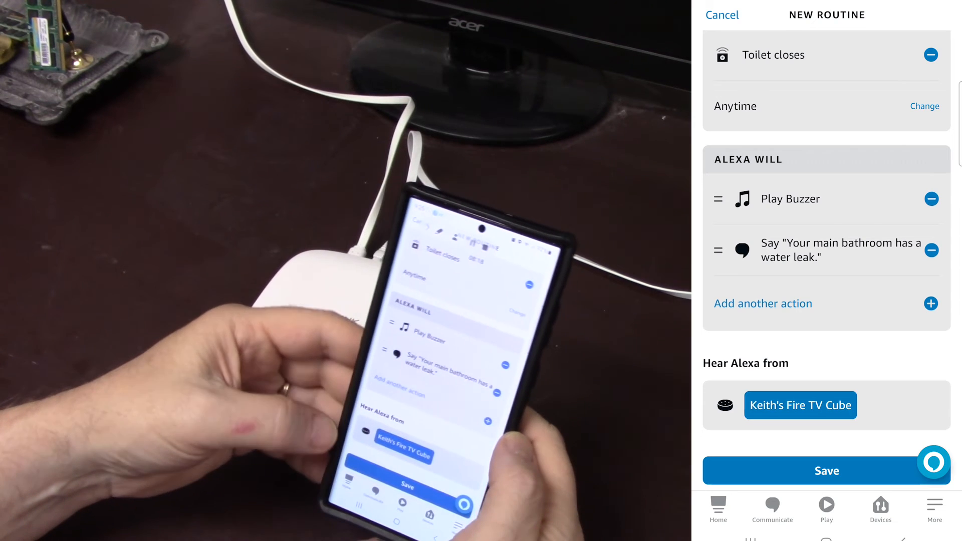
{"action": "left_click", "coordinate": [826, 470]}
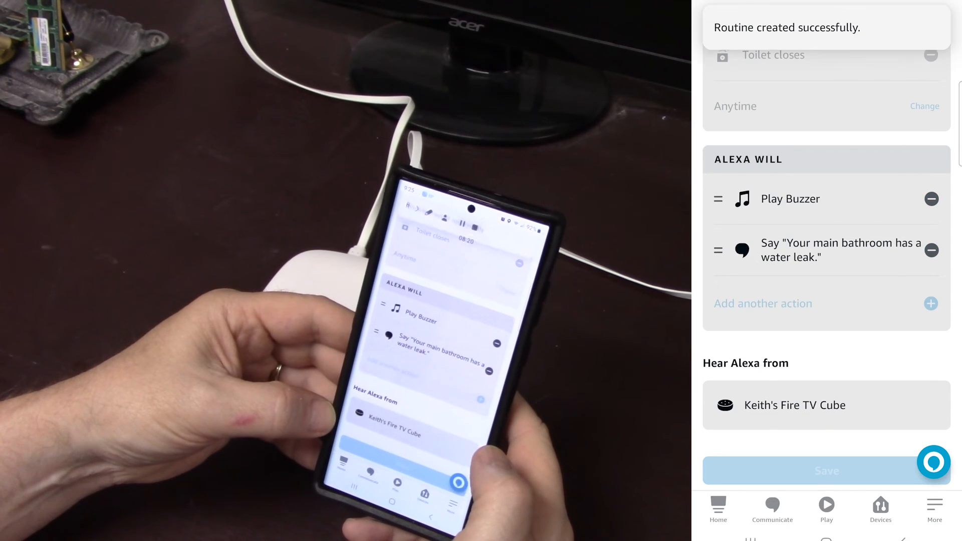